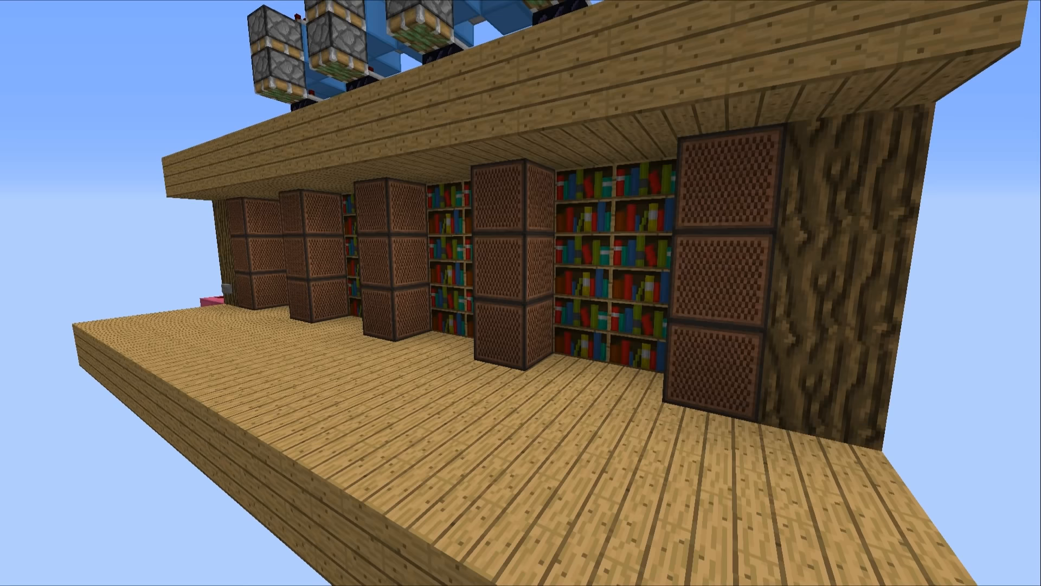
mouse_move(520, 293)
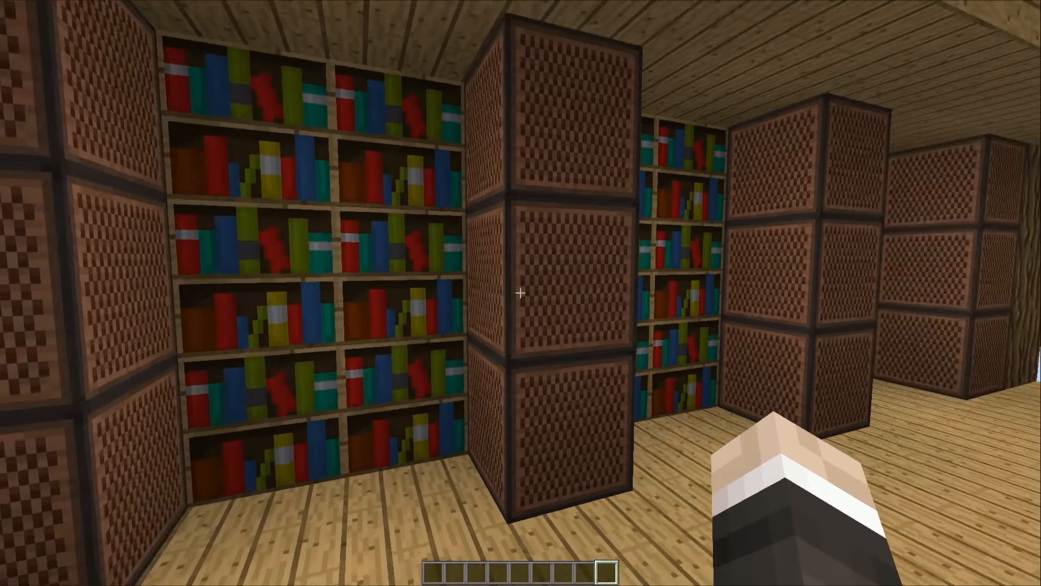
mouse_move(521, 293)
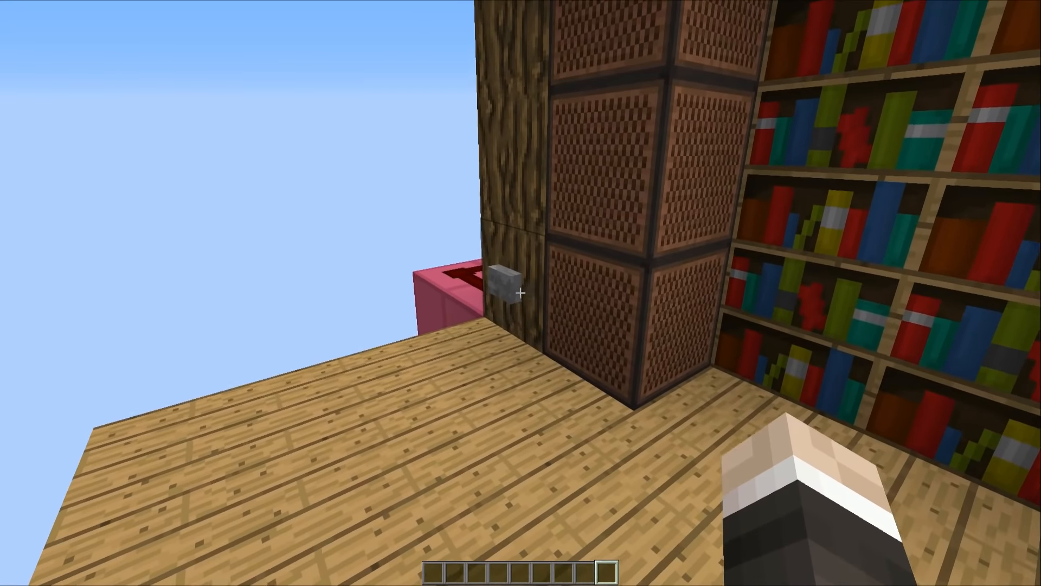
mouse_move(521, 293)
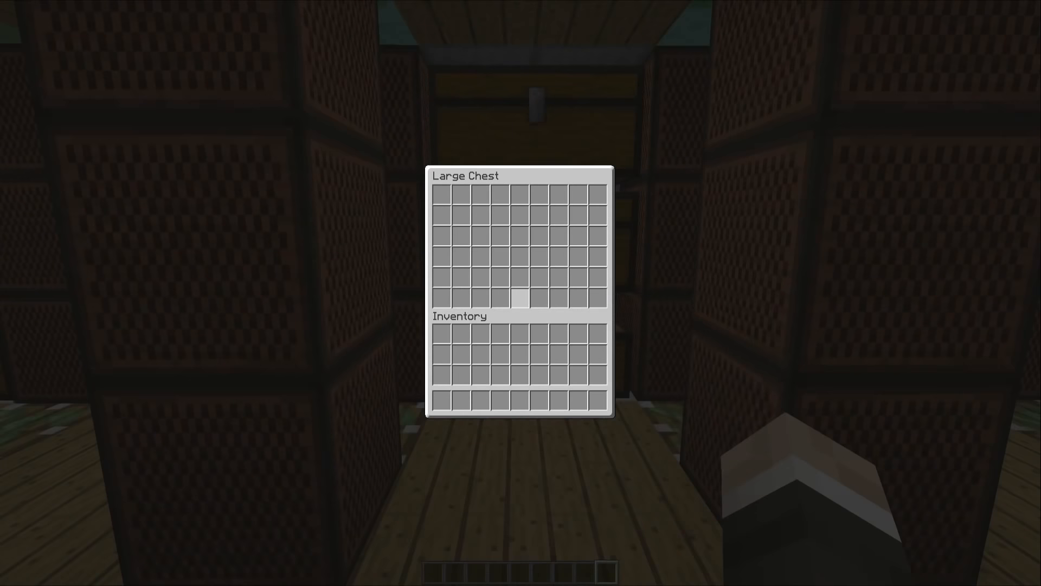
Step: Close the open large chest behind the retracted wall panels with Esc
key(Escape)
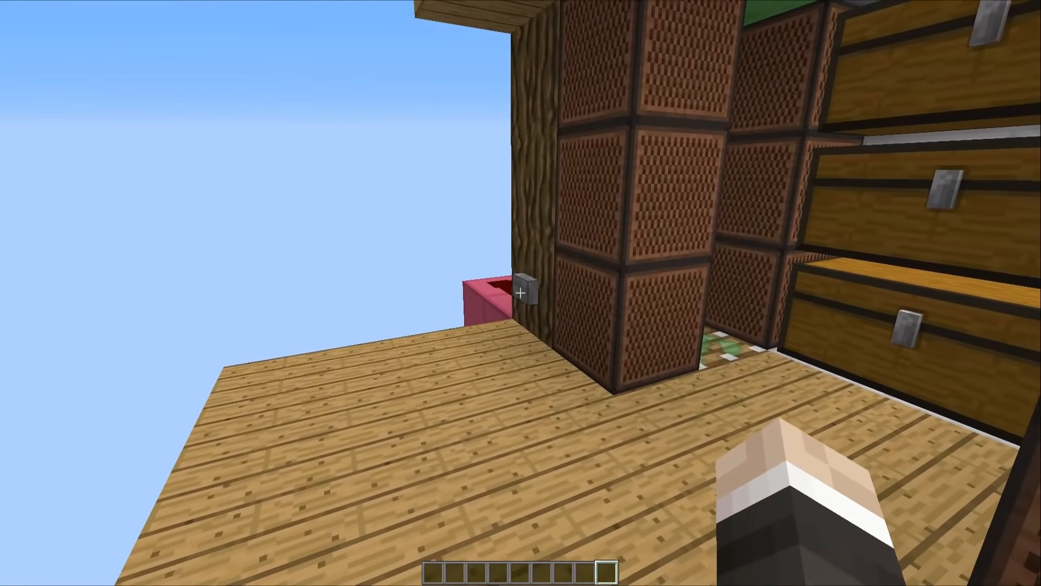
mouse_move(521, 293)
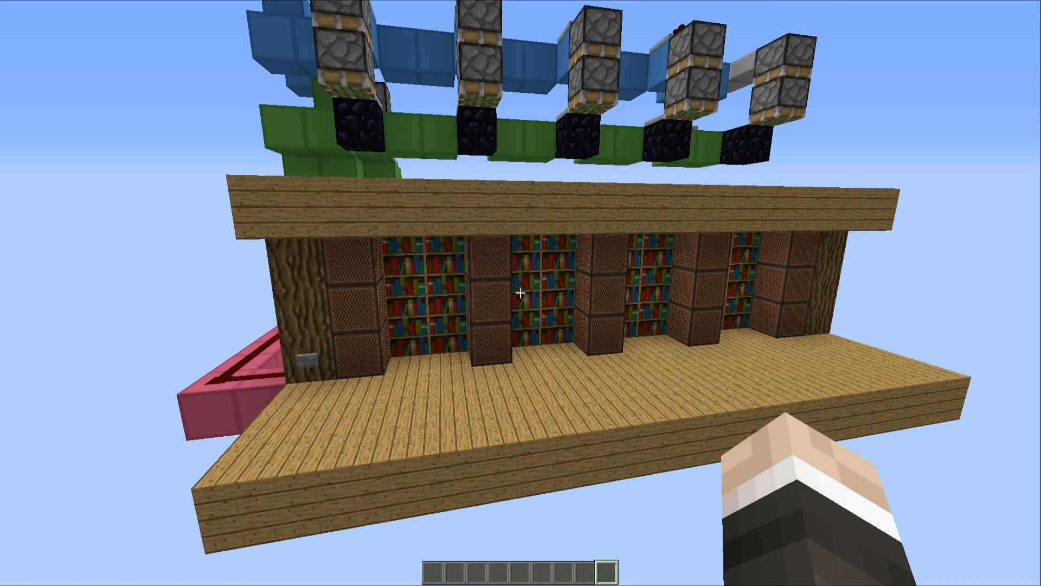
mouse_move(521, 293)
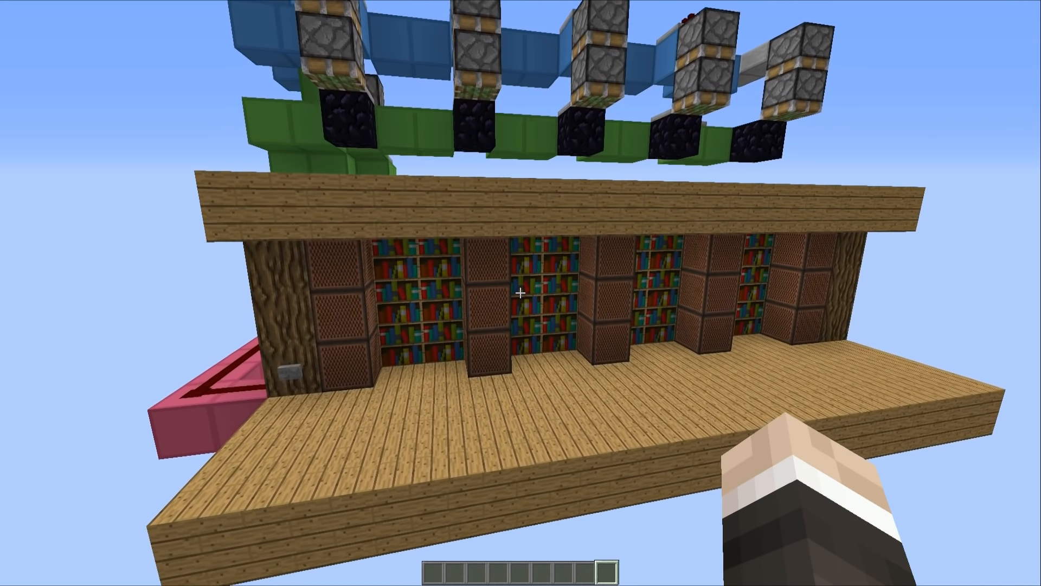
mouse_move(520, 293)
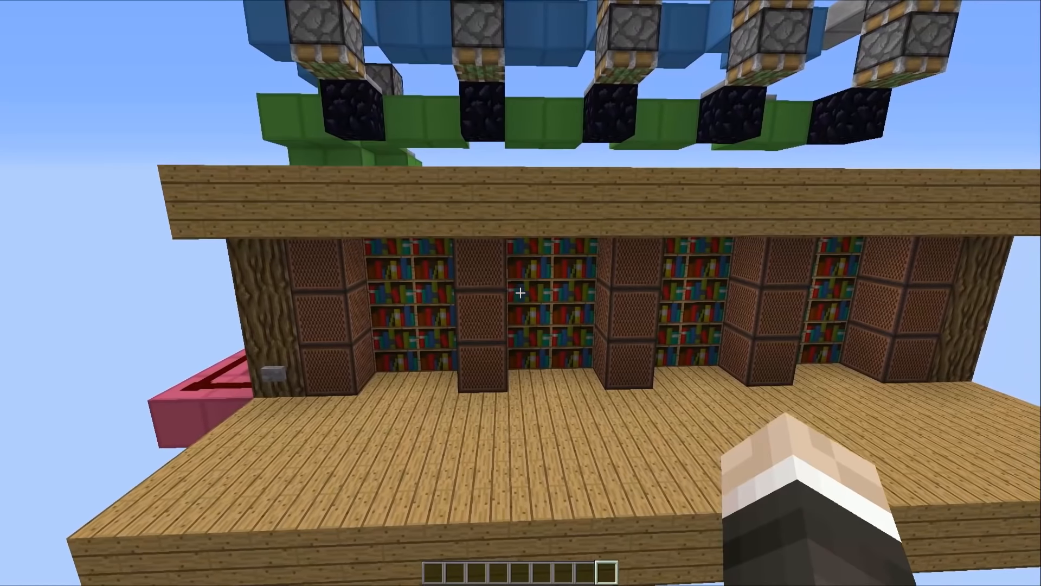
mouse_move(521, 293)
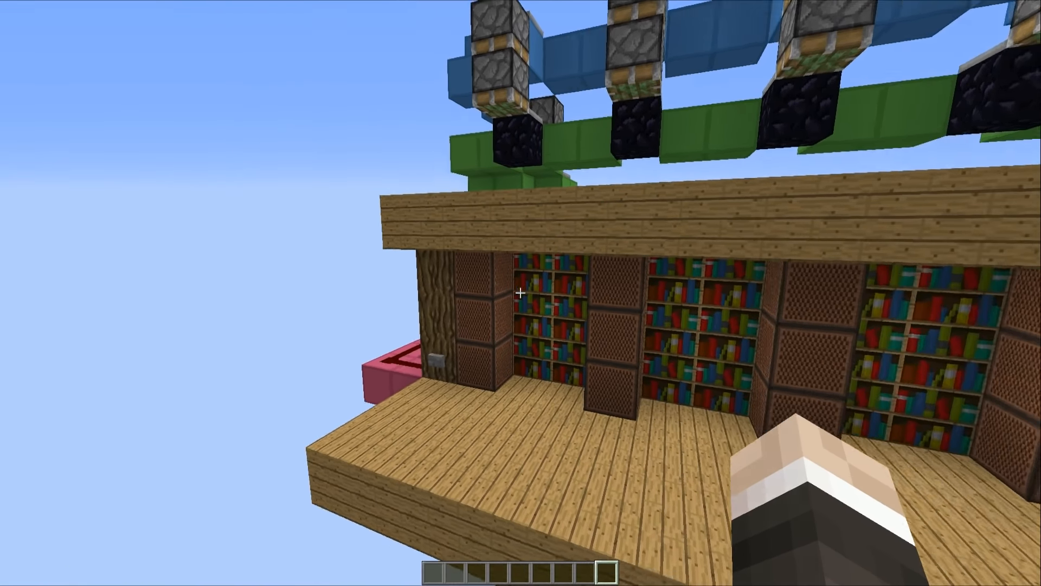
mouse_move(521, 293)
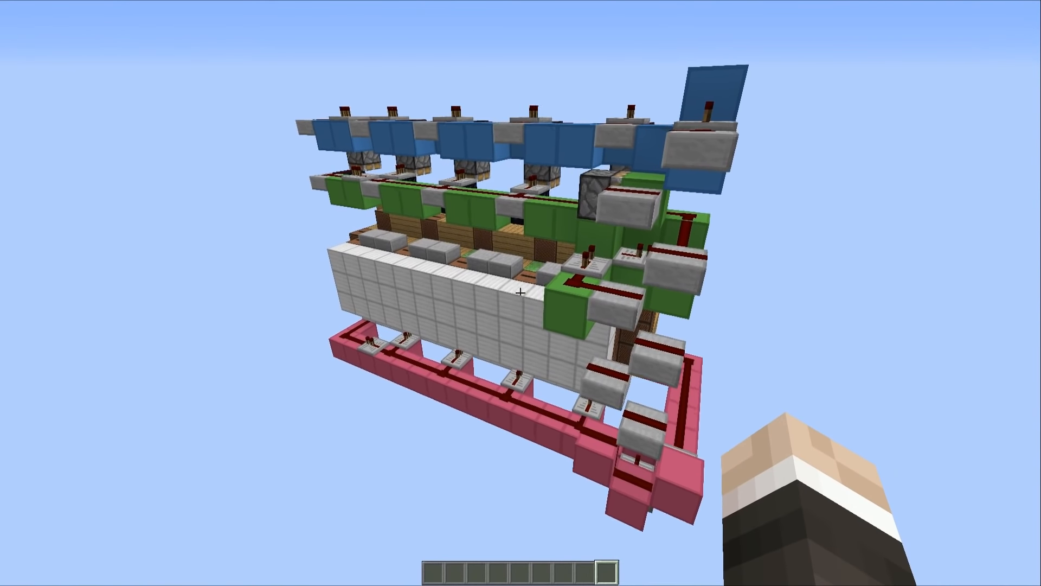
mouse_move(521, 293)
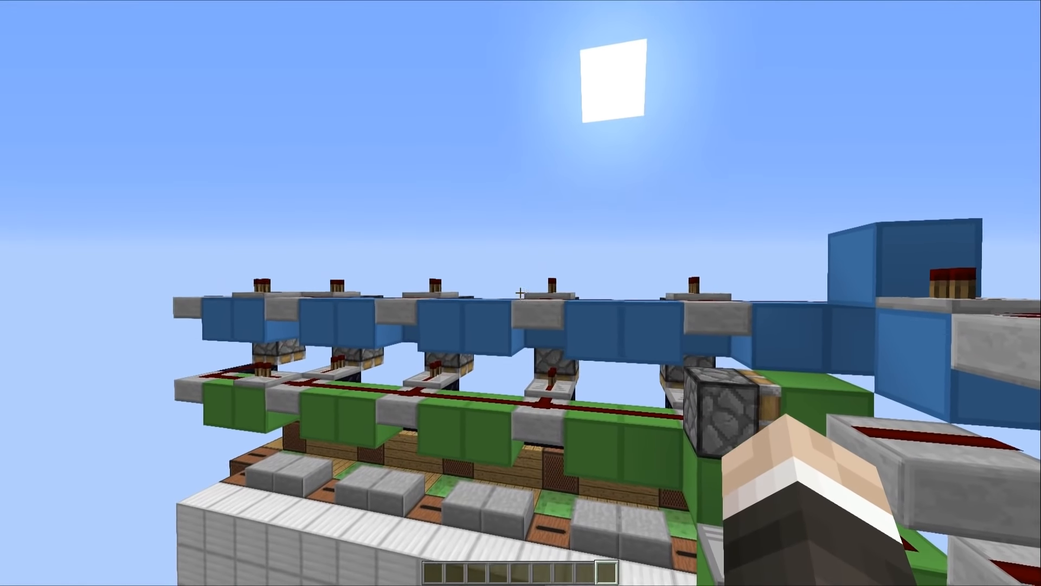
mouse_move(520, 293)
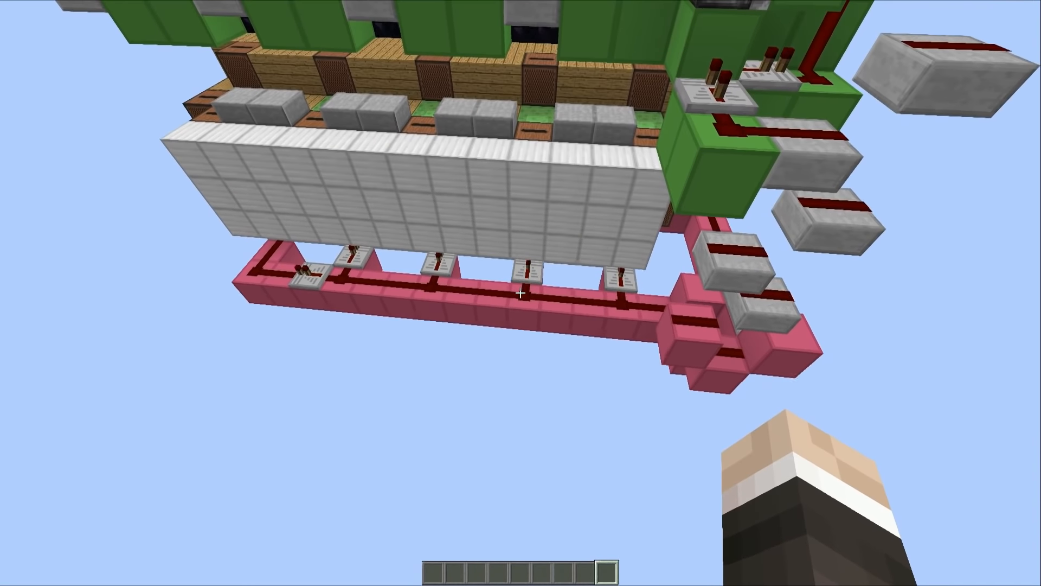
mouse_move(521, 293)
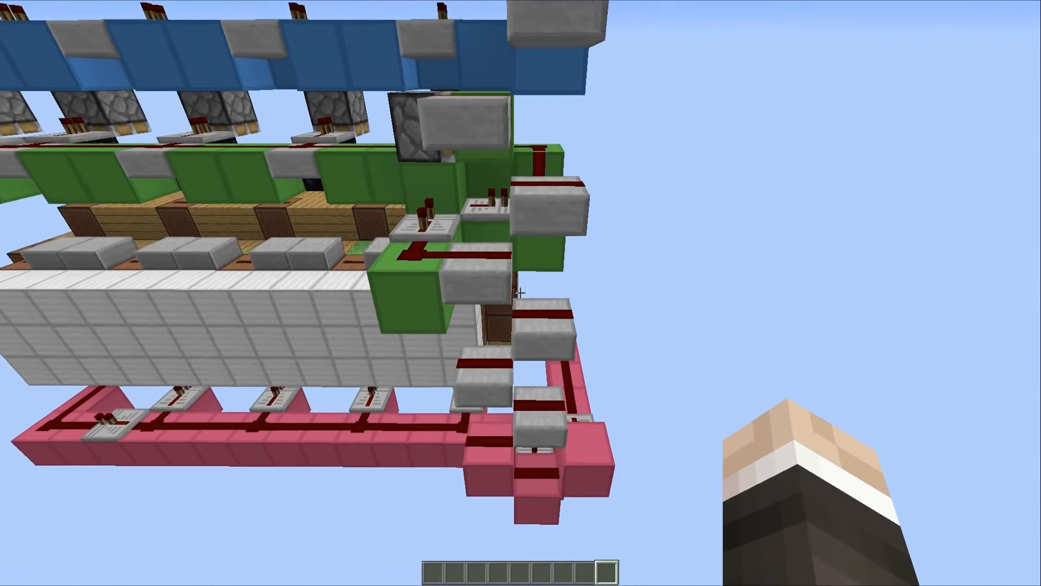
mouse_move(521, 293)
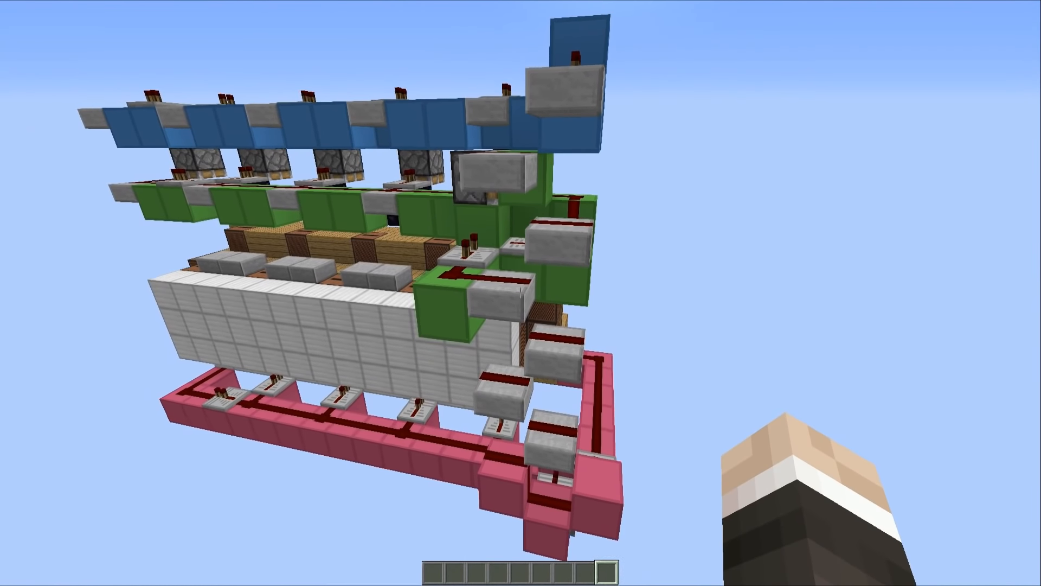
mouse_move(520, 293)
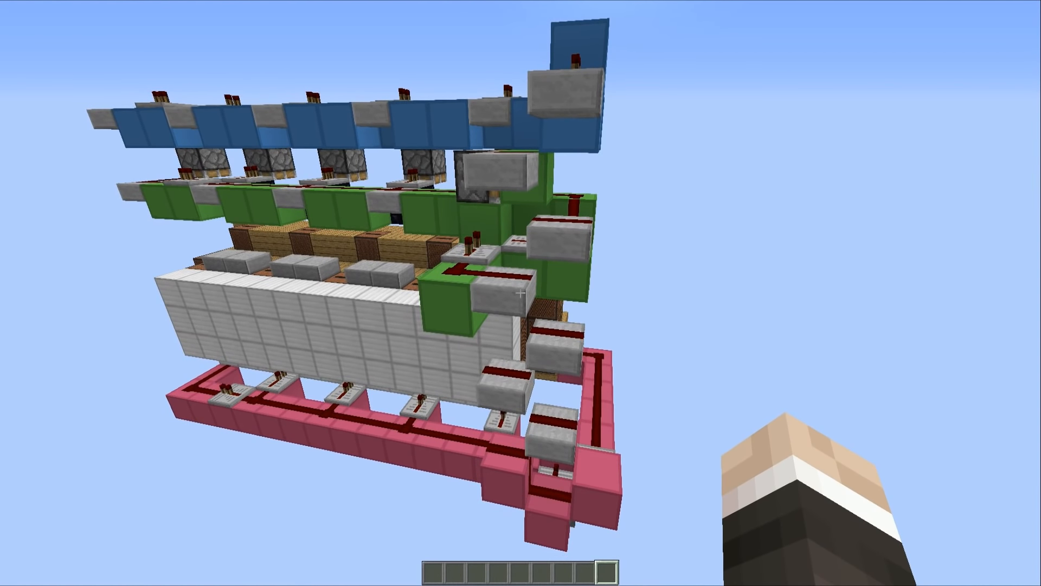
mouse_move(521, 293)
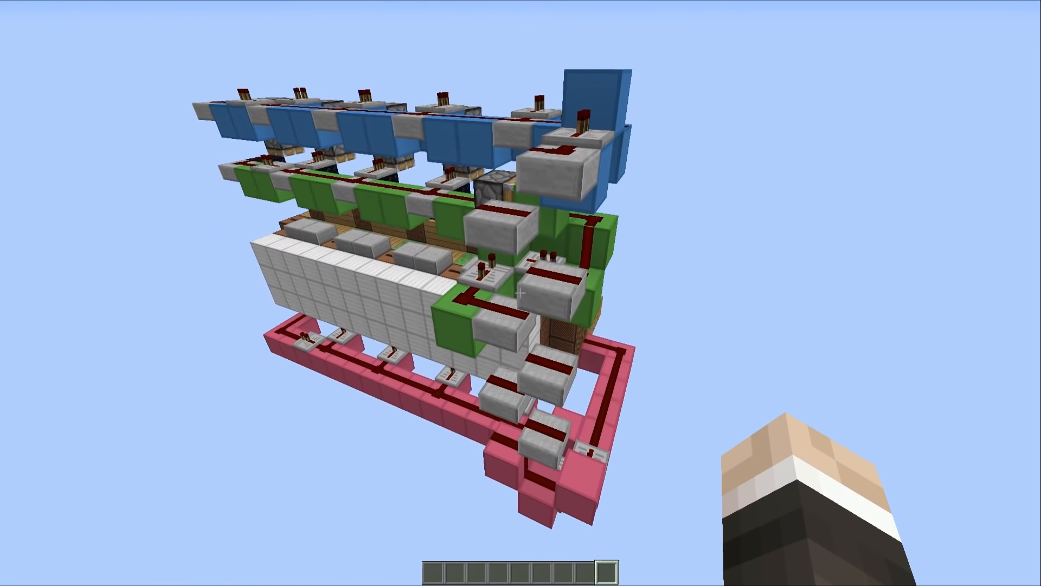
mouse_move(520, 293)
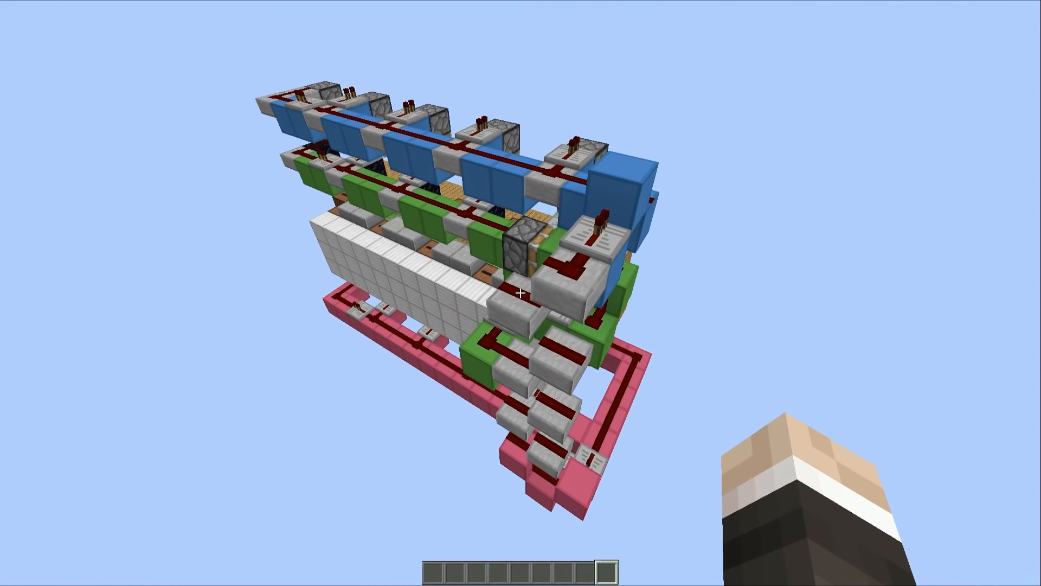
mouse_move(521, 293)
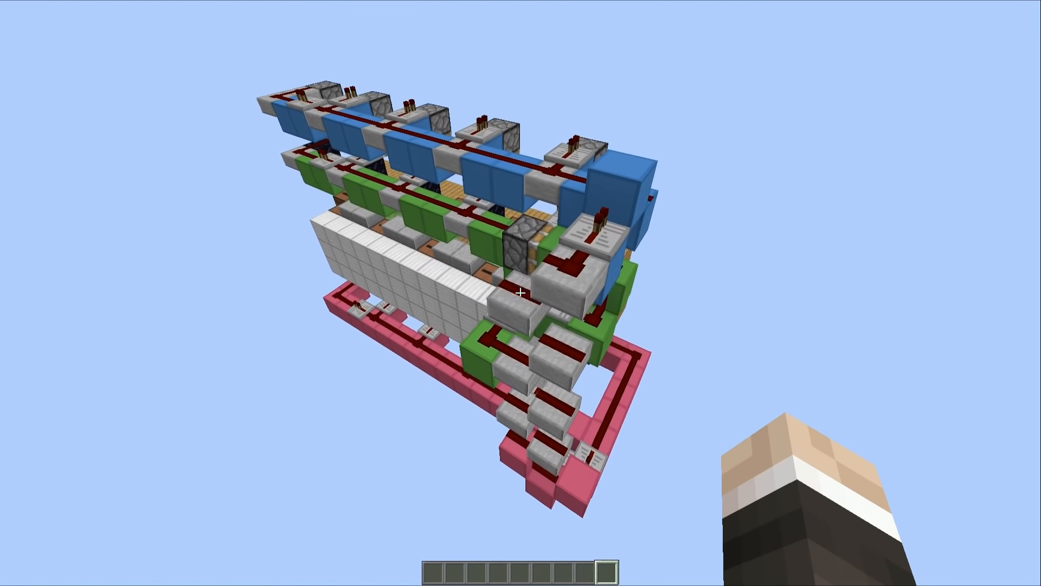
mouse_move(521, 293)
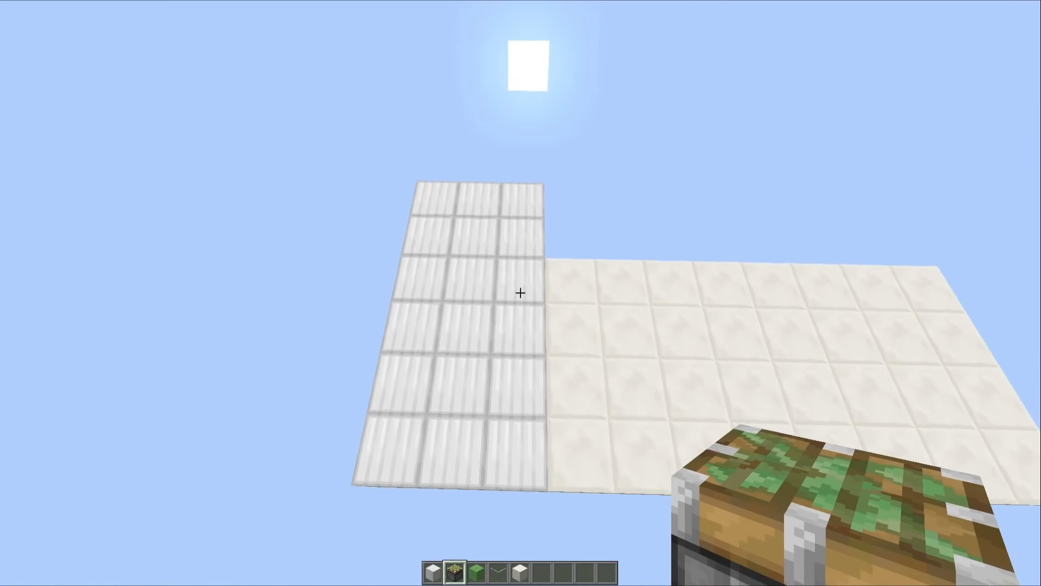
mouse_move(521, 293)
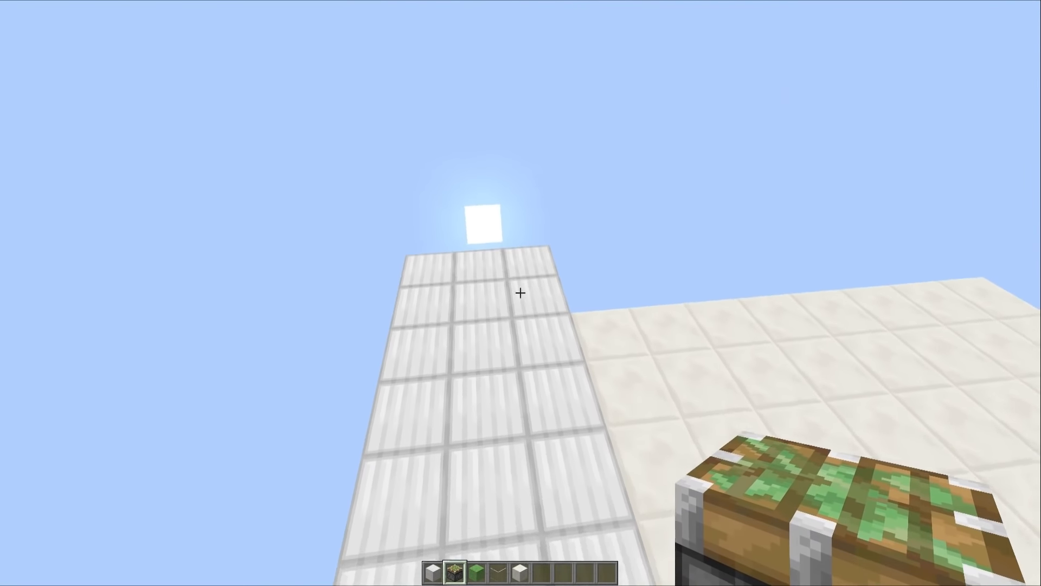
mouse_move(521, 293)
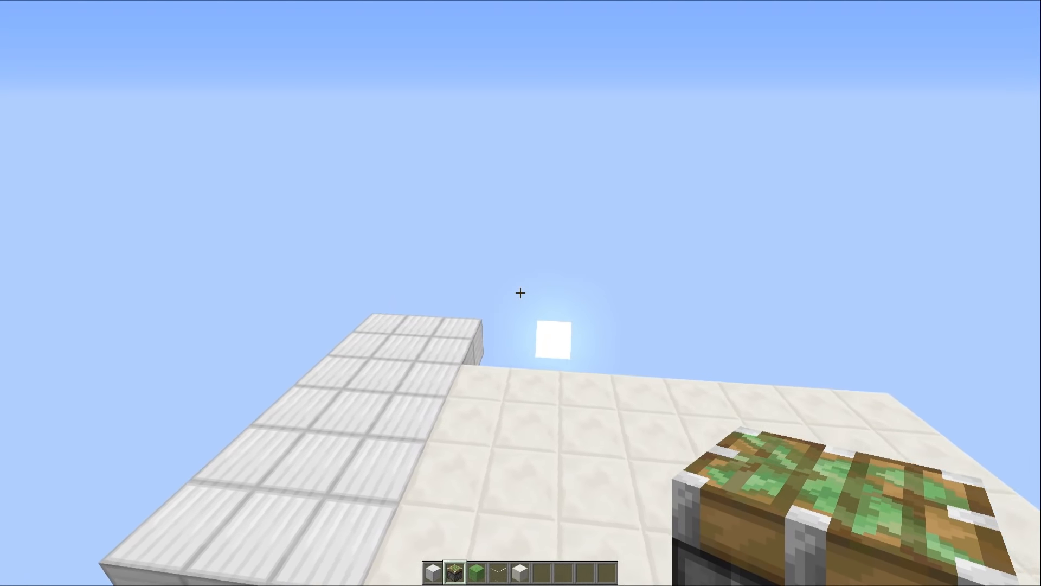
mouse_move(521, 293)
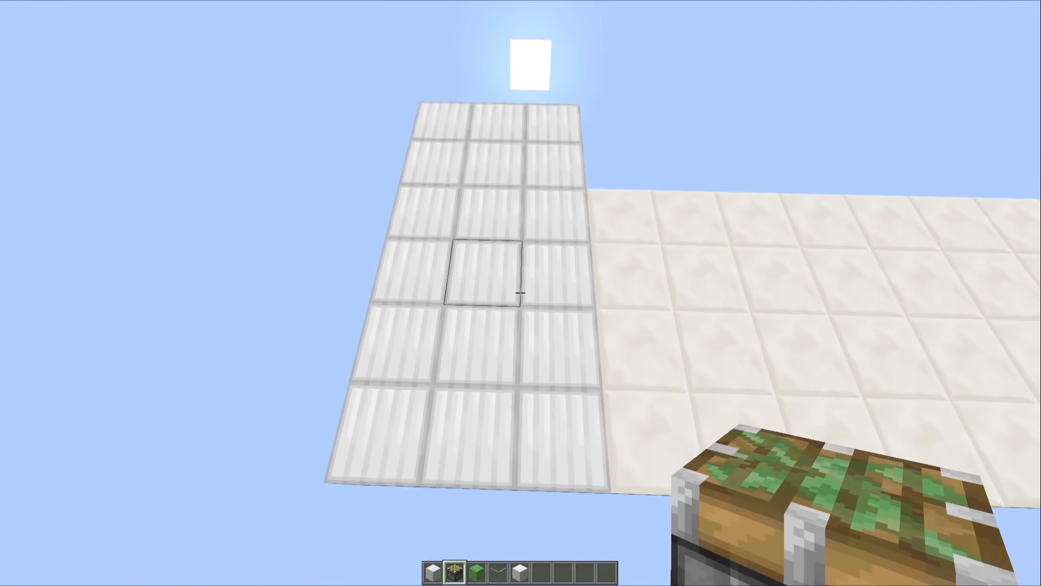
click(522, 293)
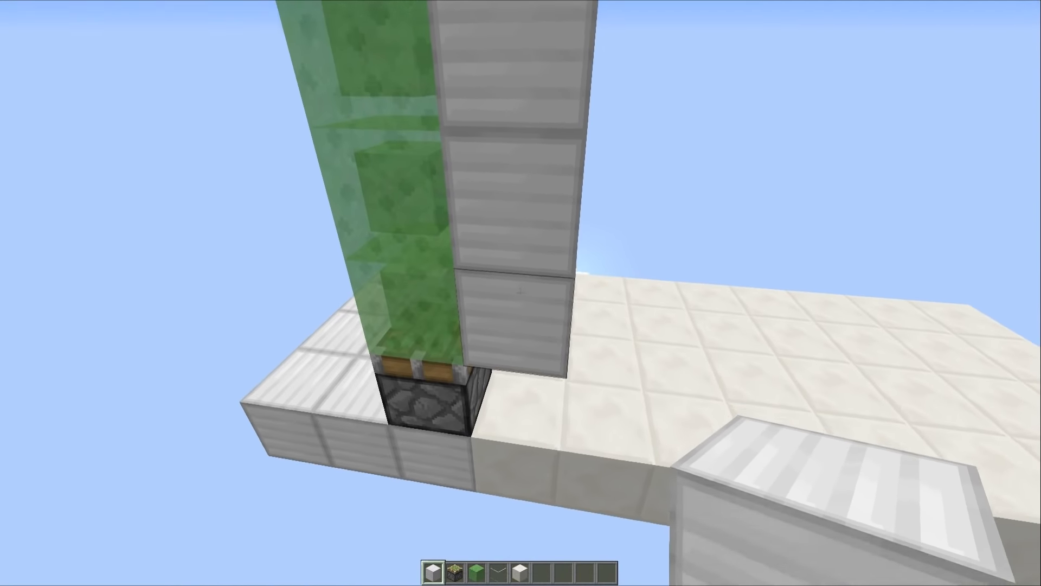
mouse_move(521, 293)
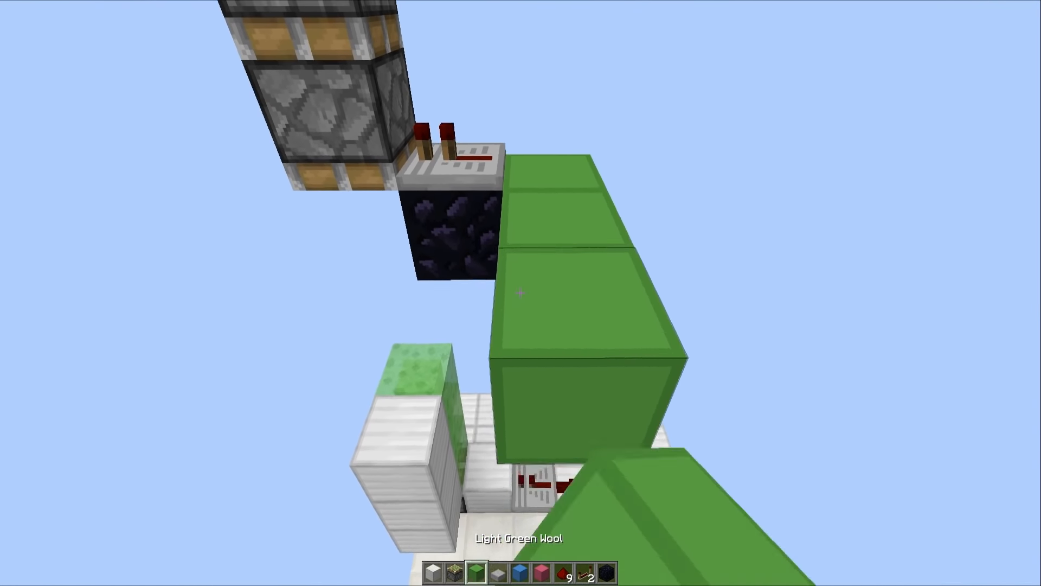
mouse_move(521, 293)
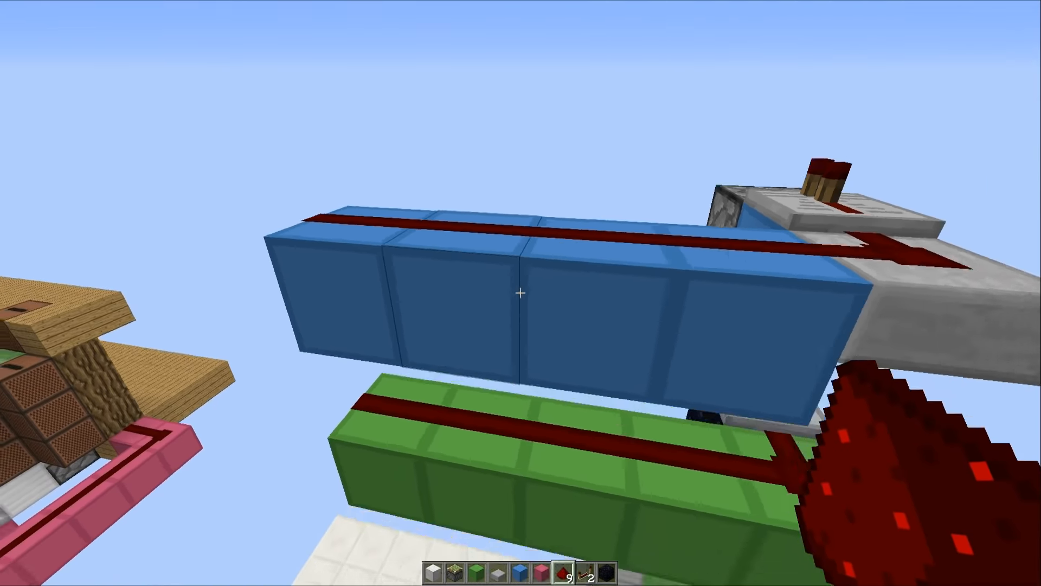
mouse_move(520, 293)
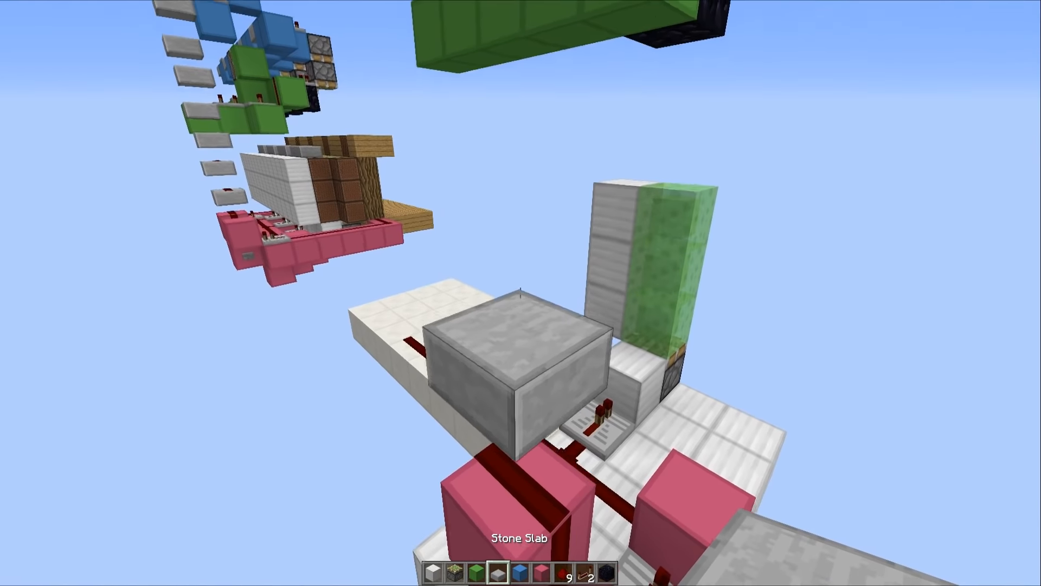
mouse_move(521, 293)
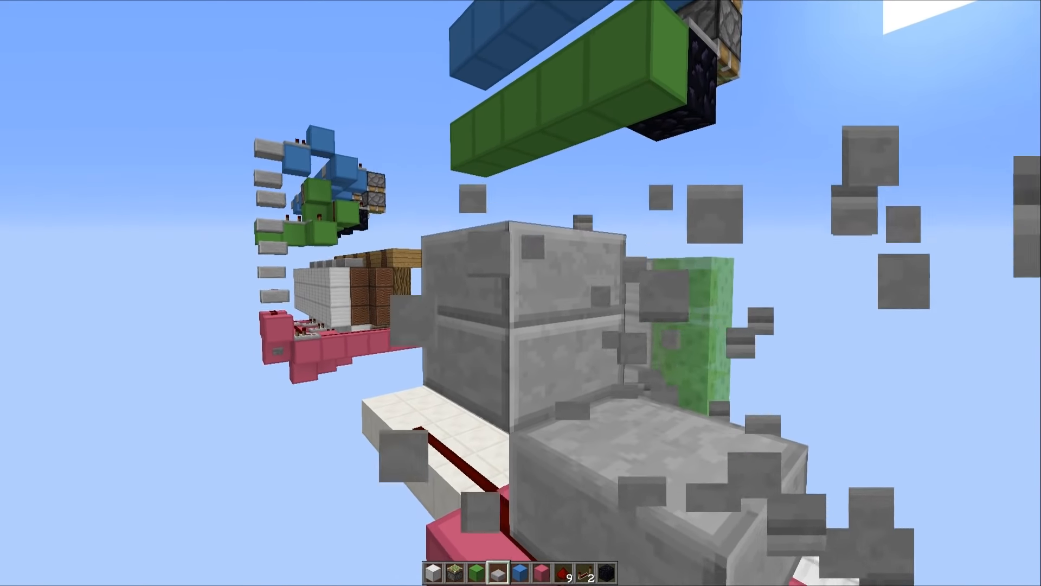
mouse_move(521, 293)
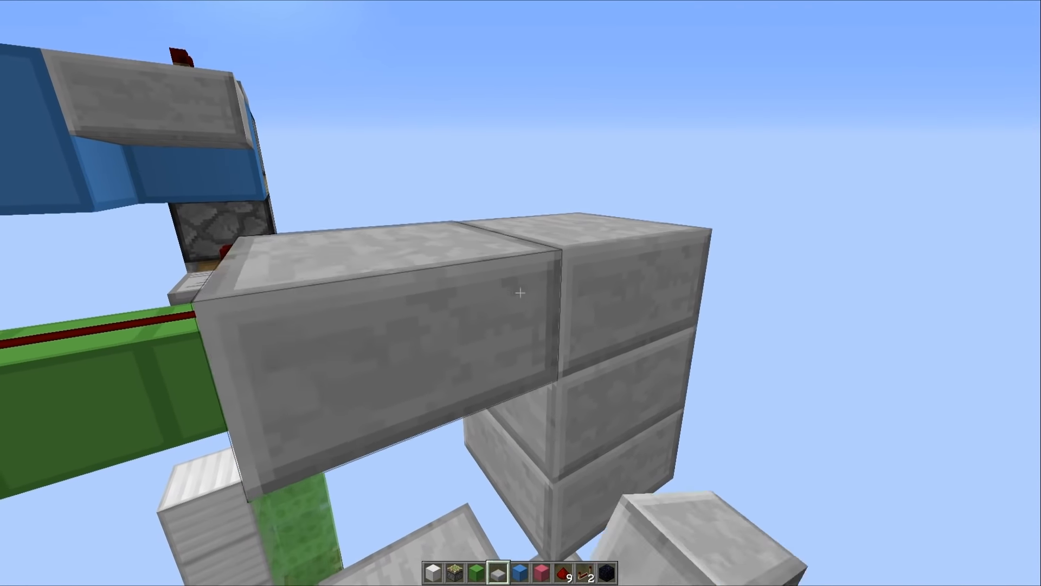
mouse_move(521, 292)
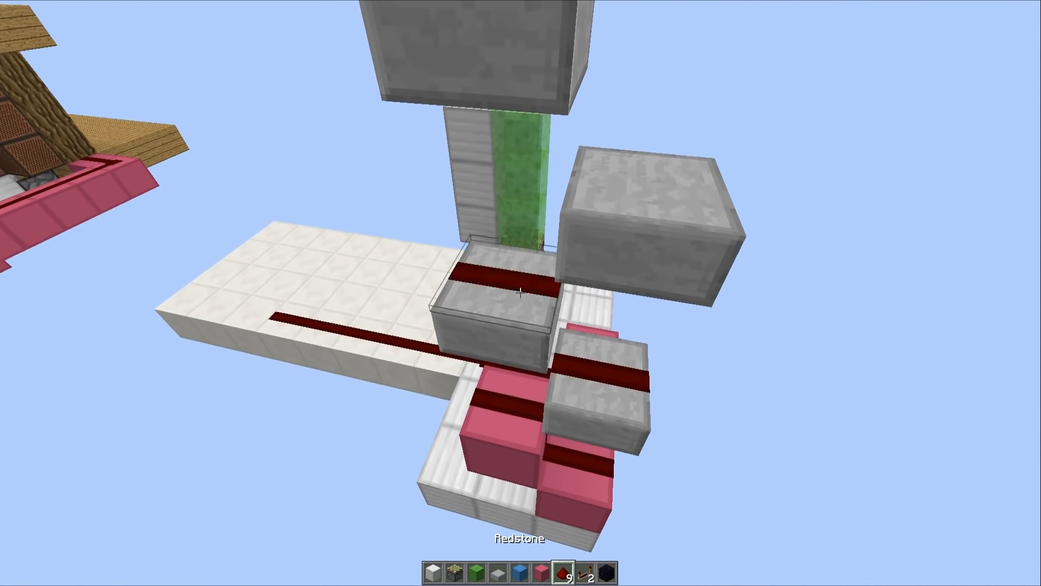
mouse_move(521, 292)
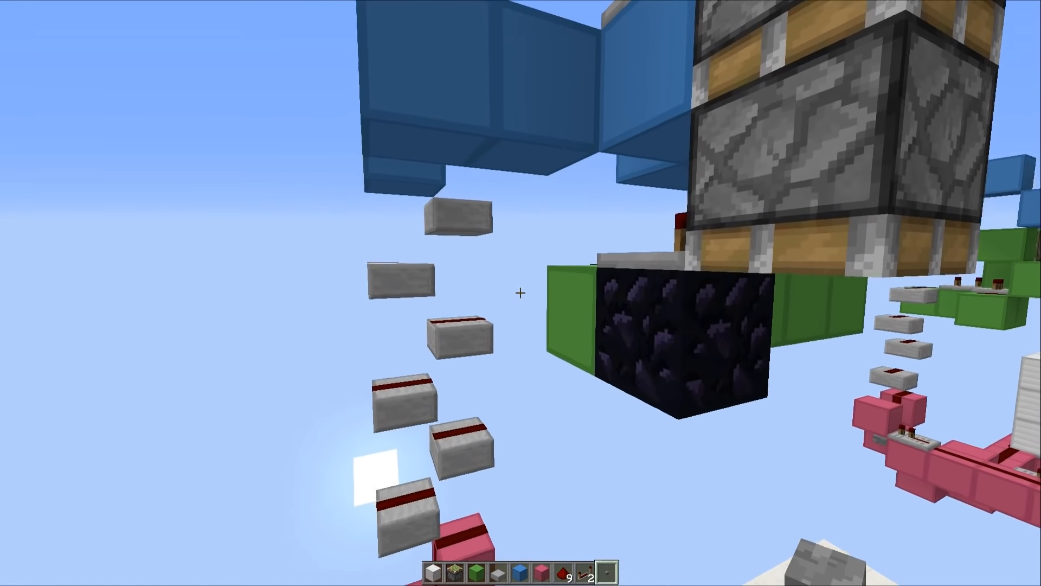
mouse_move(521, 293)
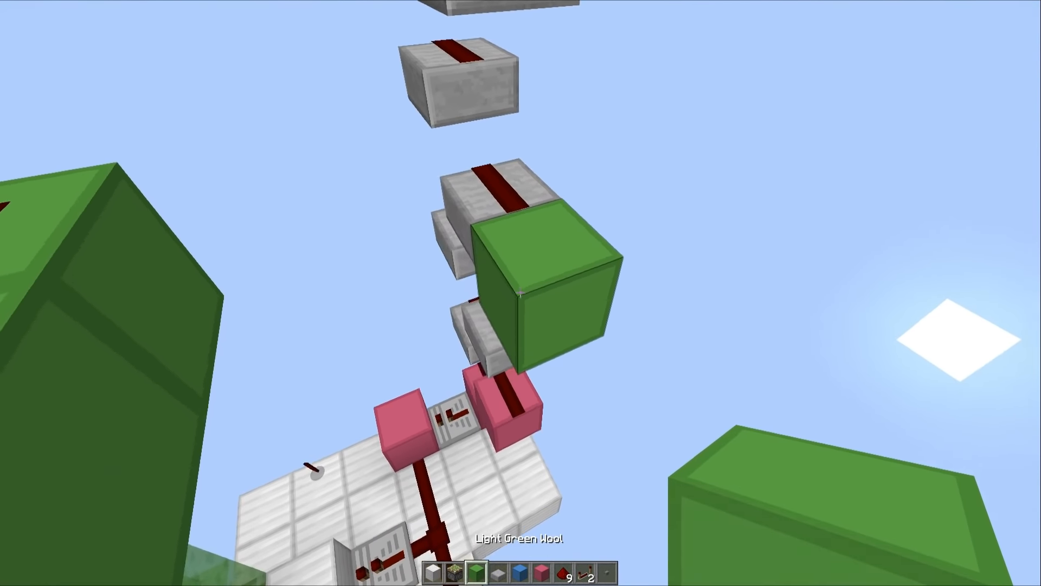
mouse_move(521, 292)
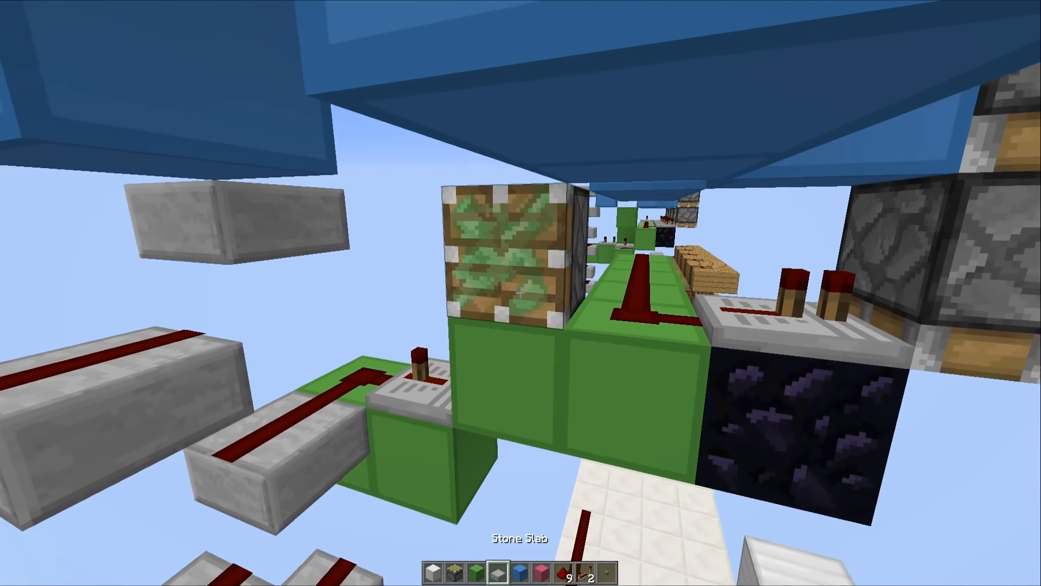
mouse_move(521, 293)
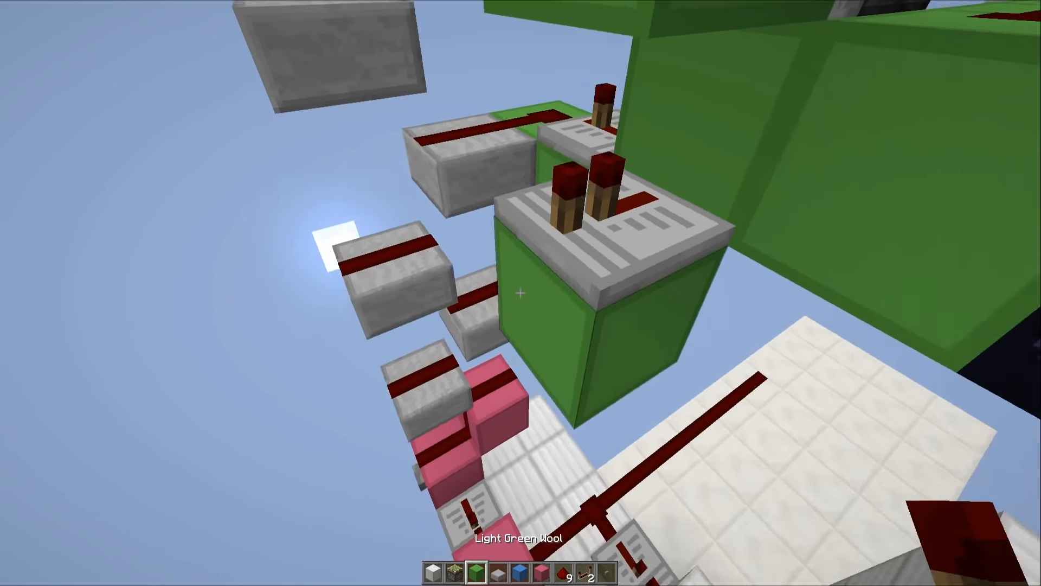
mouse_move(521, 293)
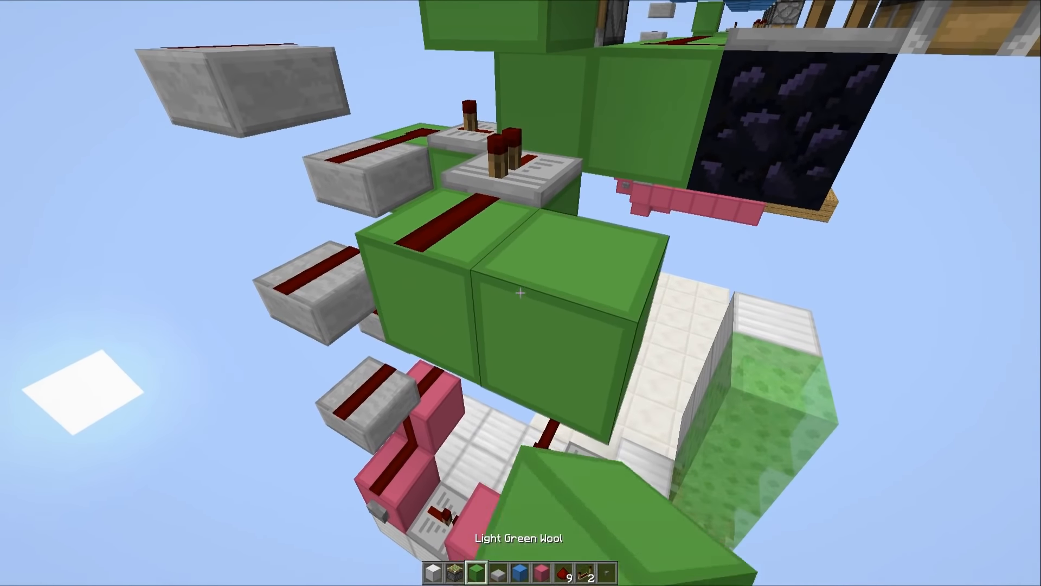
mouse_move(521, 293)
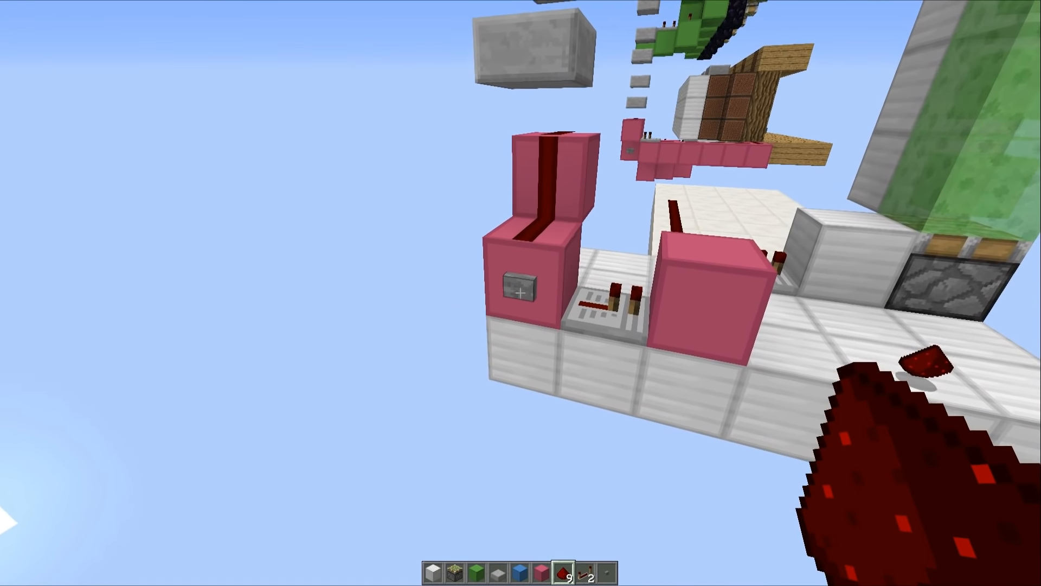
mouse_move(521, 293)
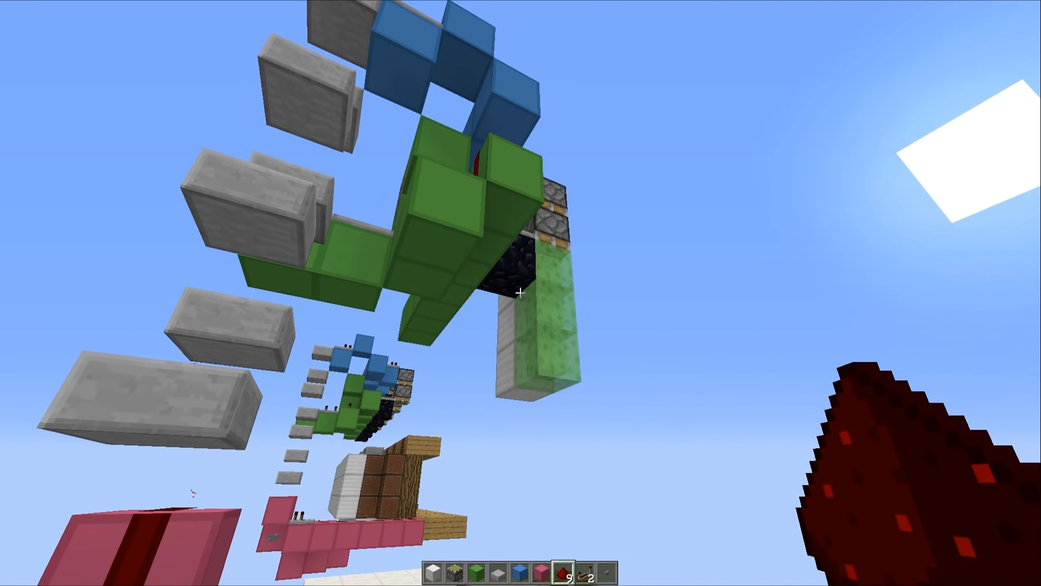
mouse_move(520, 292)
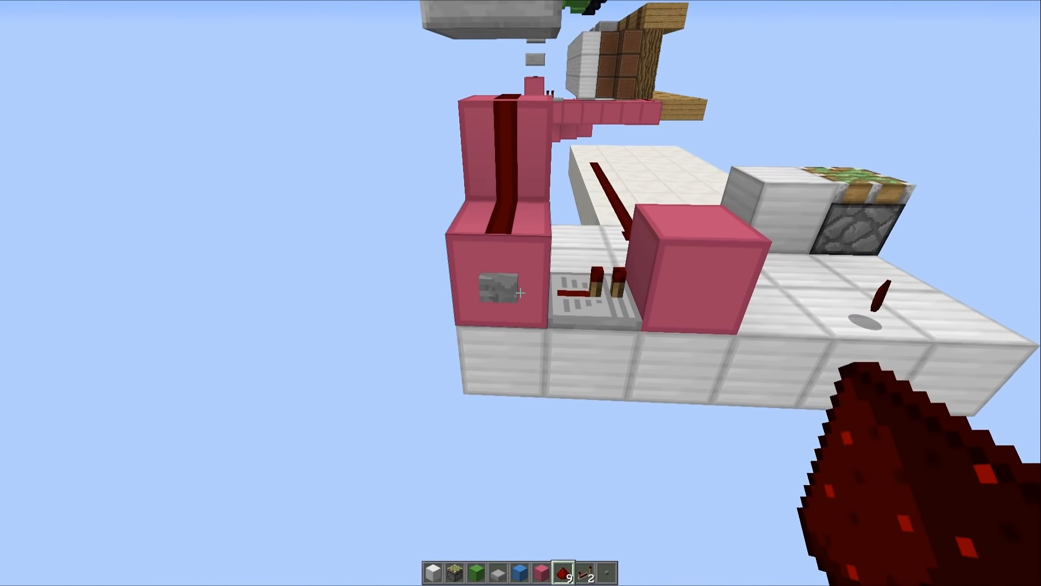
mouse_move(521, 293)
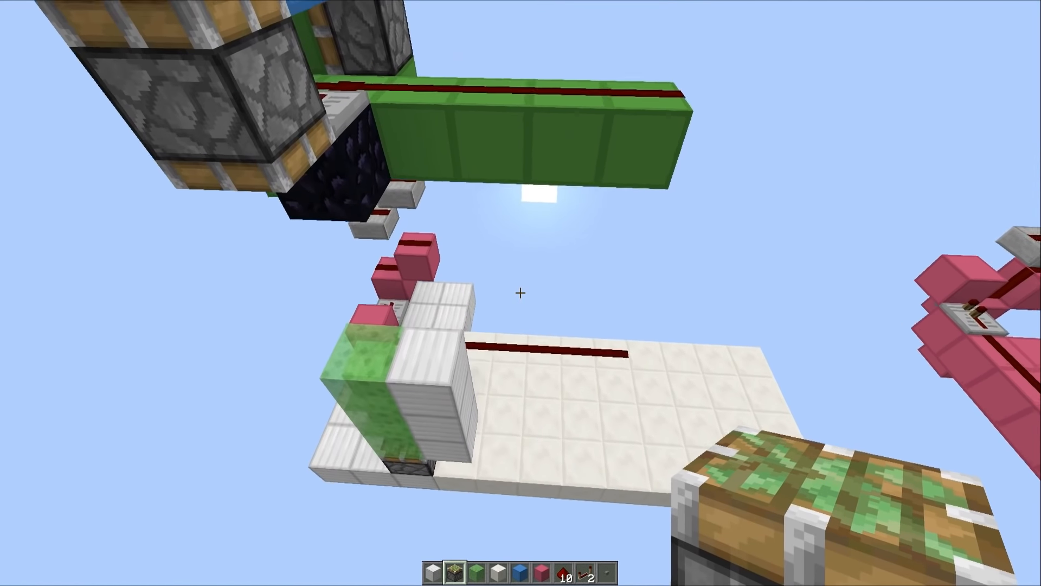
mouse_move(521, 293)
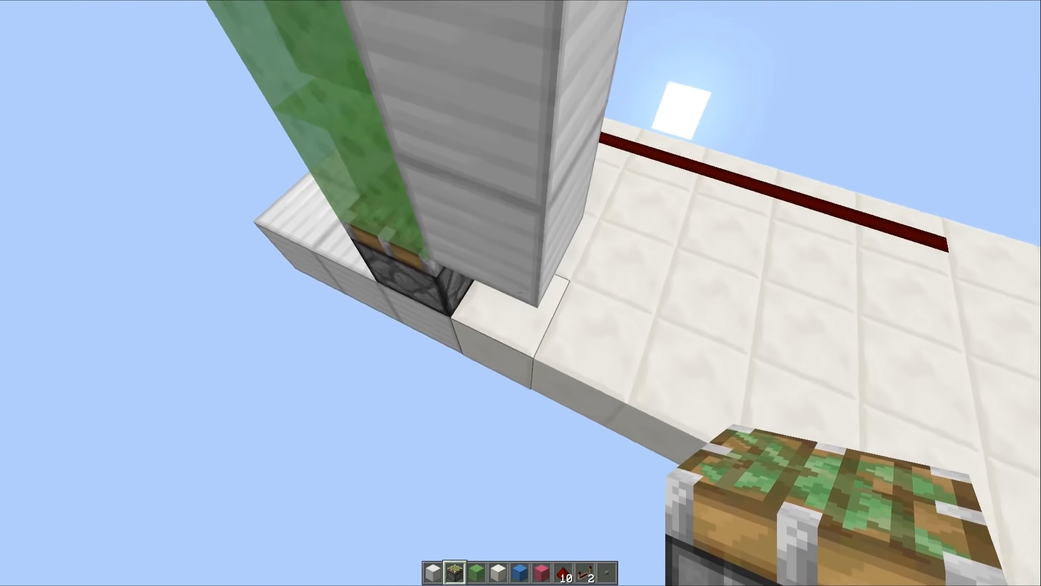
mouse_move(521, 292)
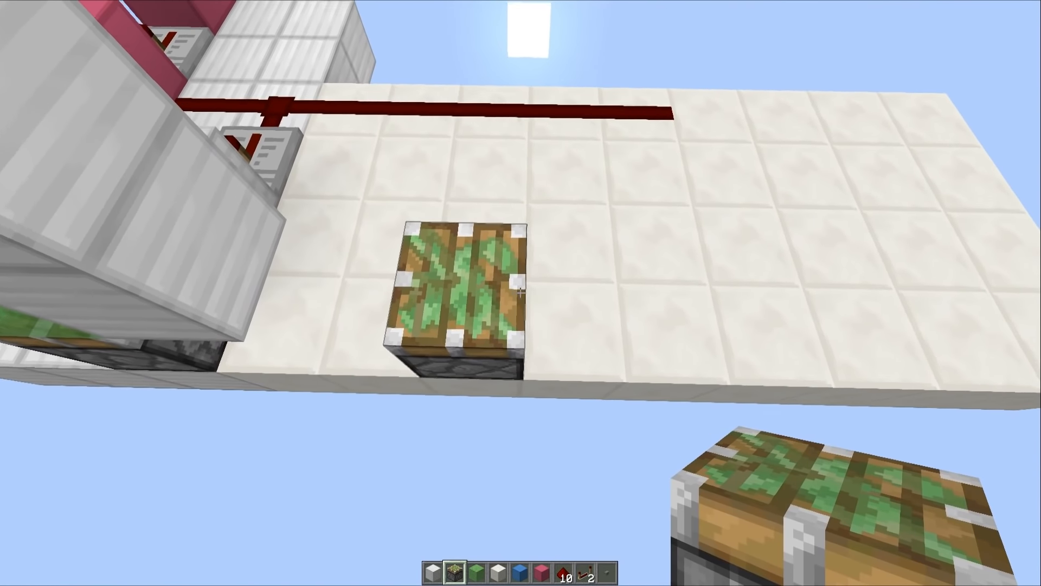
mouse_move(521, 293)
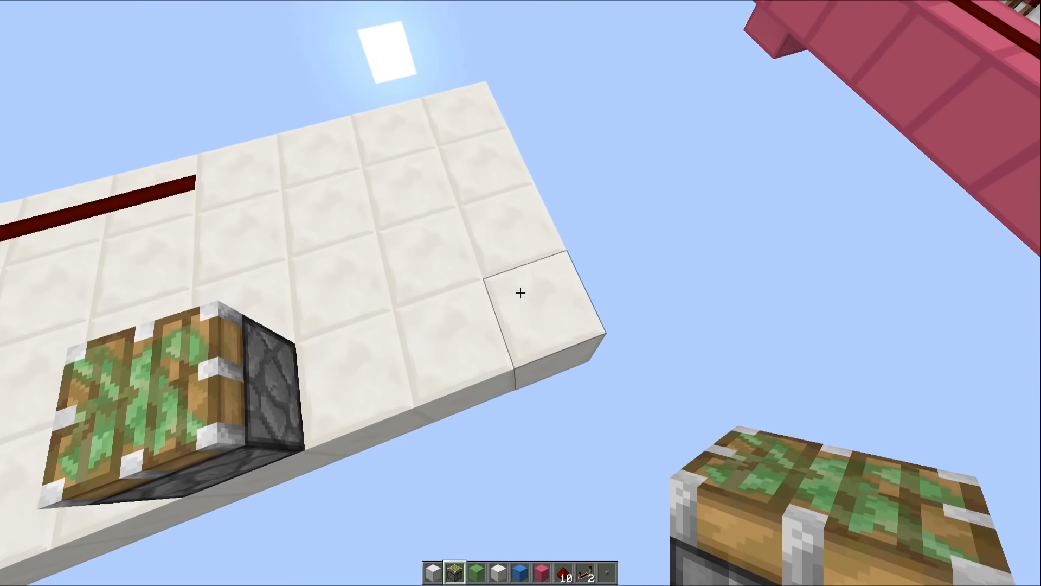
mouse_move(521, 292)
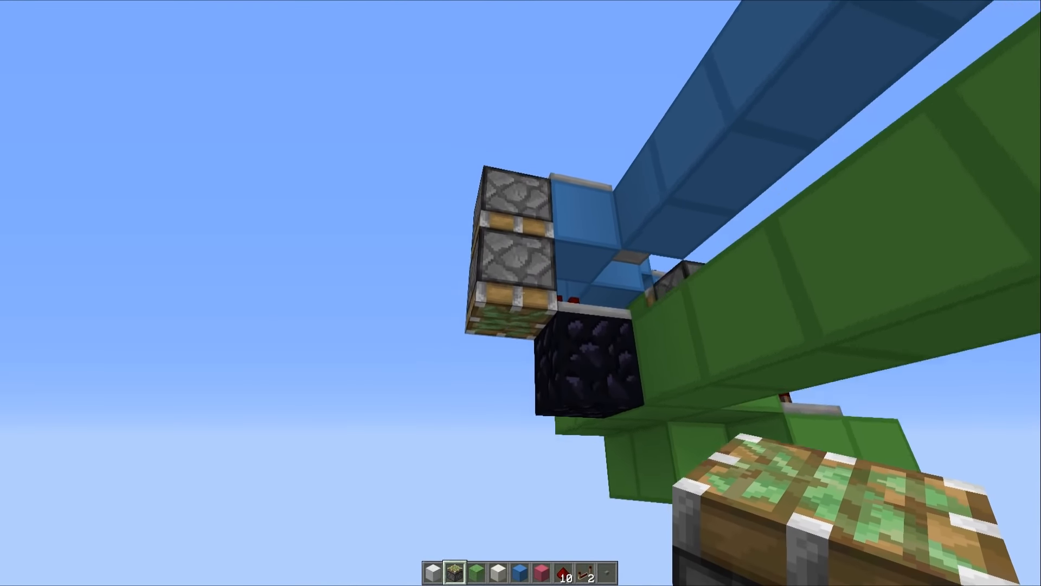
mouse_move(520, 293)
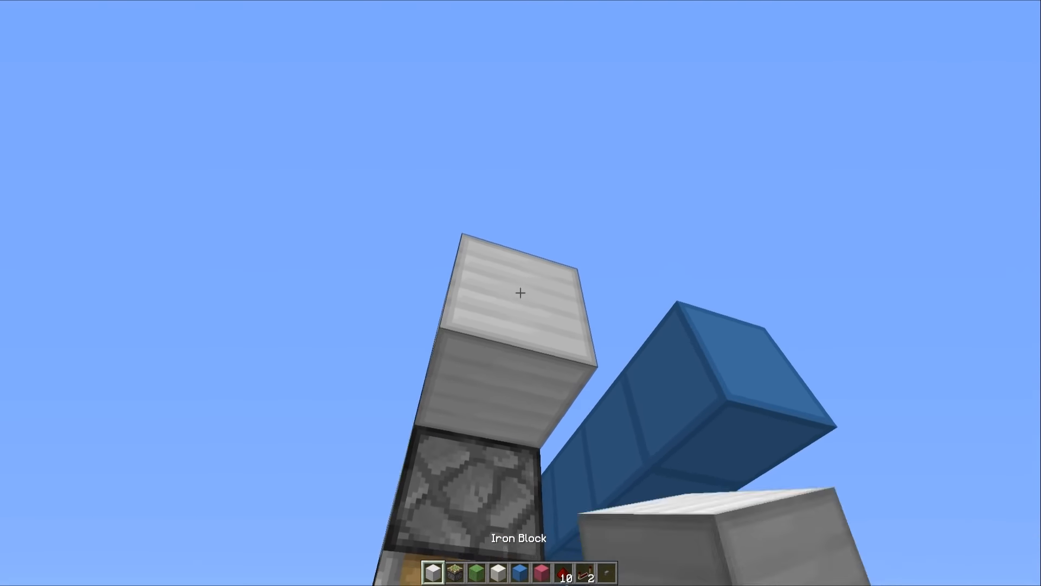
mouse_move(521, 292)
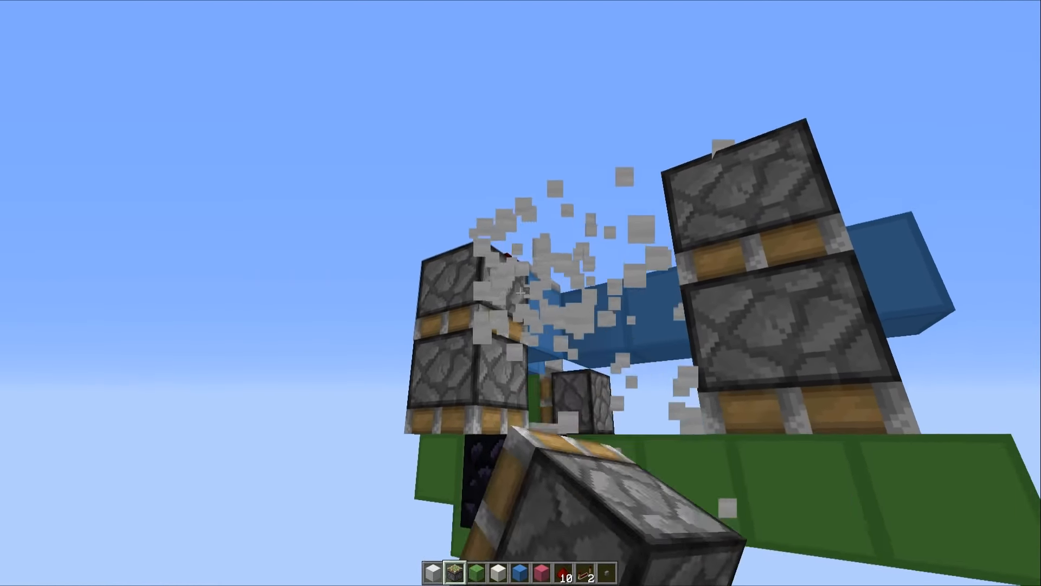
mouse_move(521, 293)
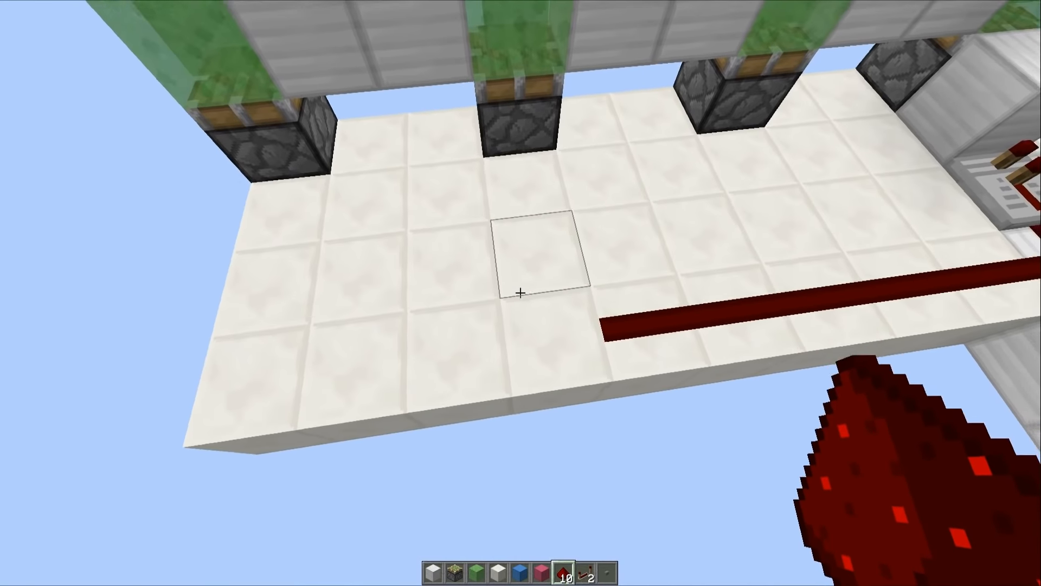
mouse_move(520, 292)
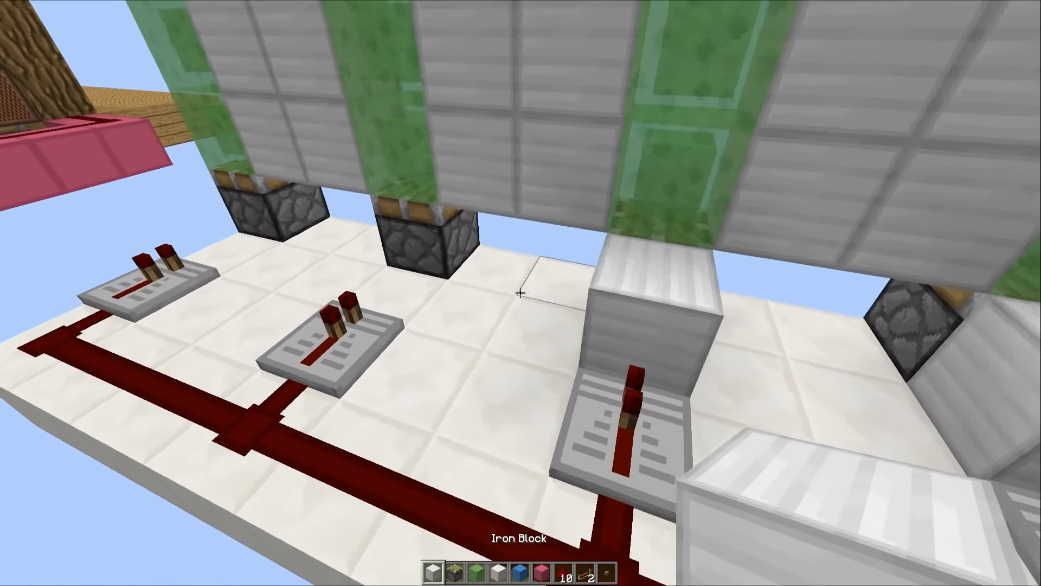
mouse_move(520, 293)
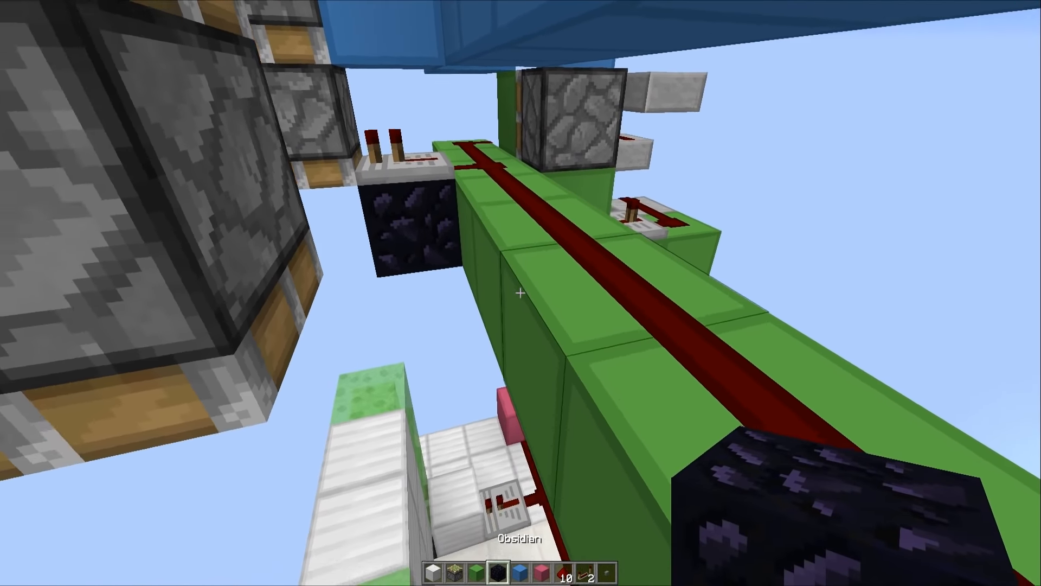
mouse_move(521, 293)
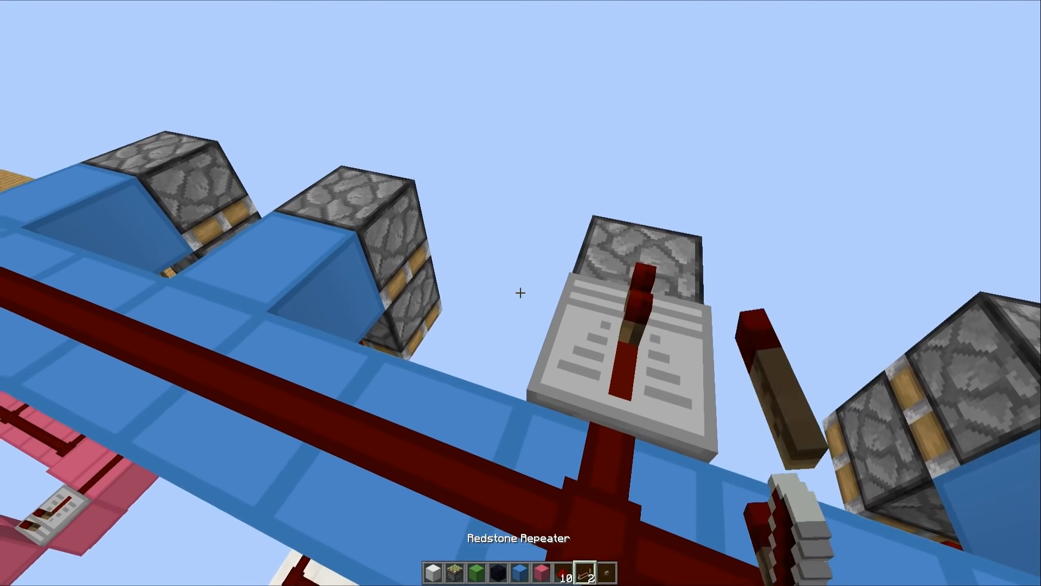
mouse_move(521, 292)
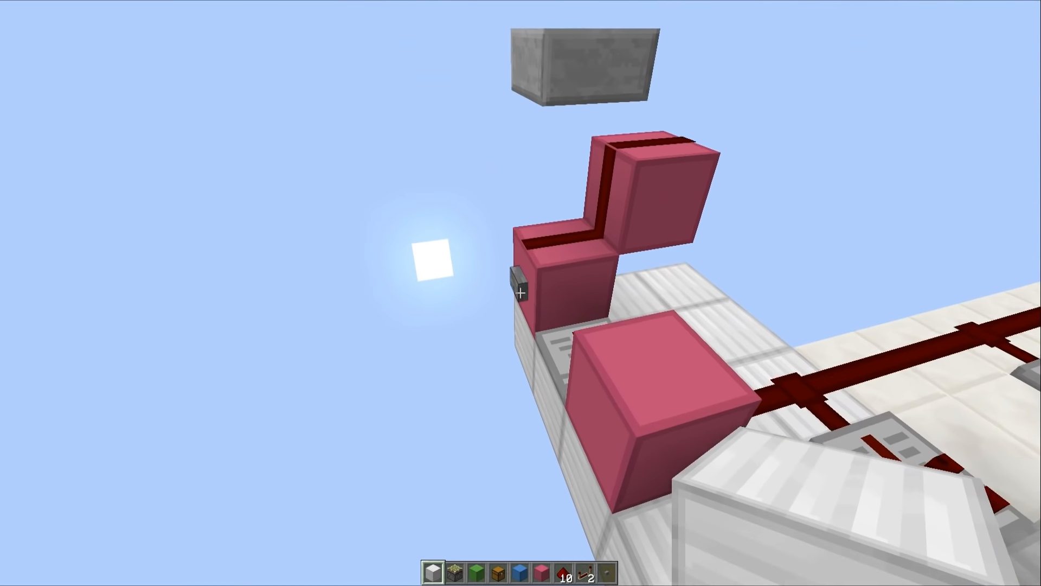
mouse_move(520, 293)
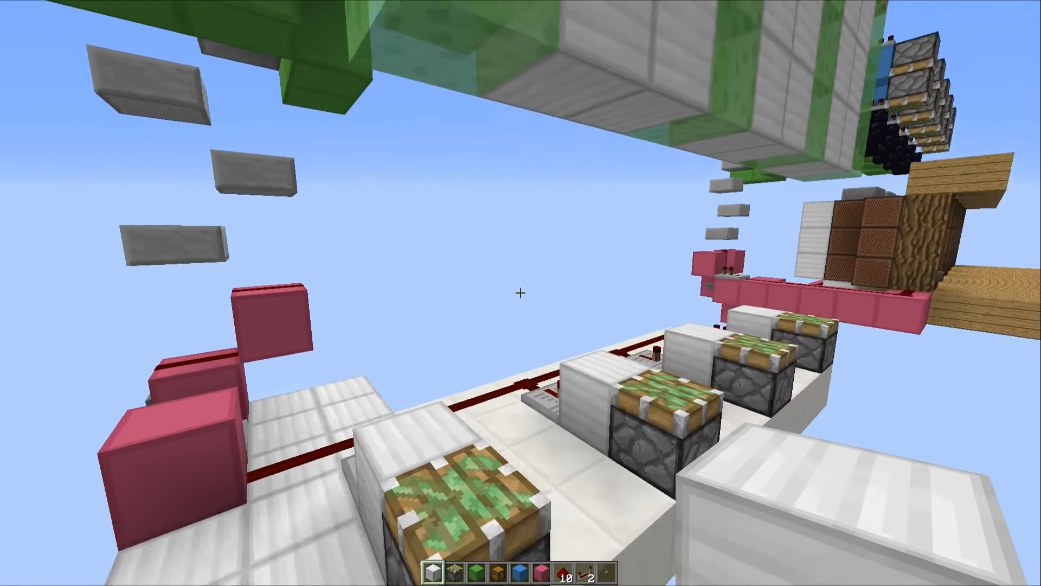
mouse_move(520, 292)
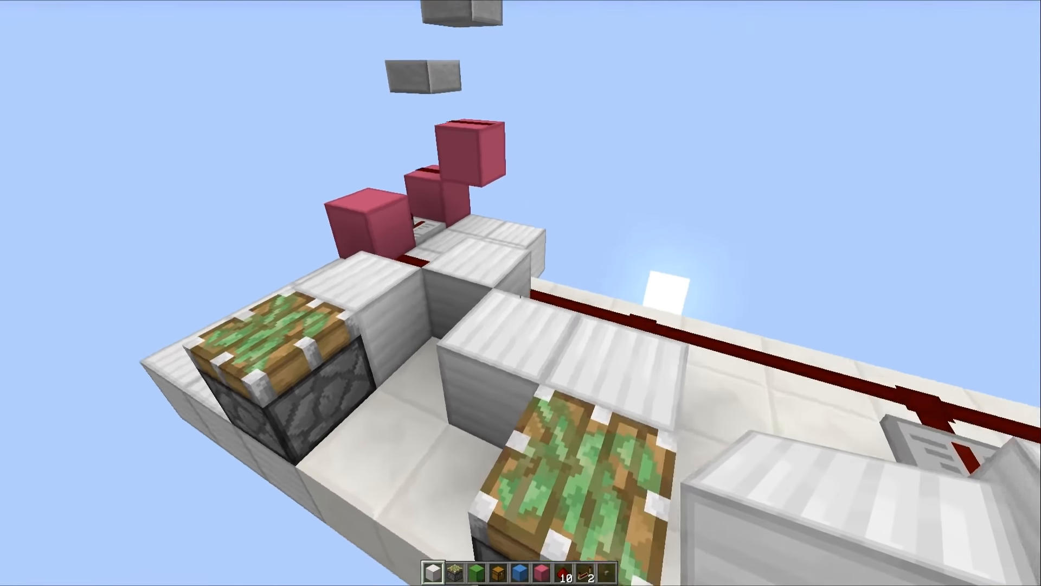
mouse_move(520, 293)
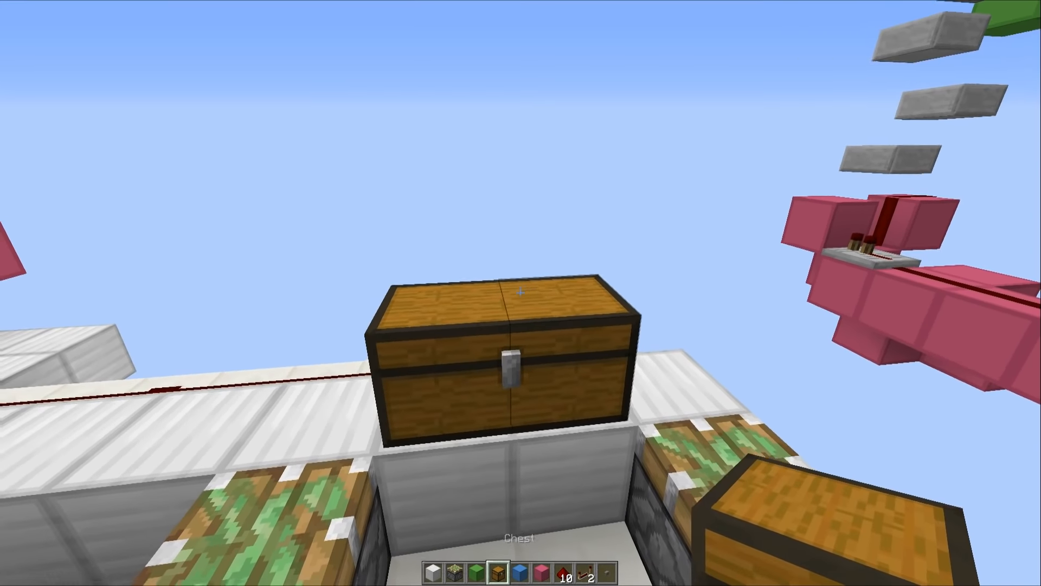
mouse_move(521, 293)
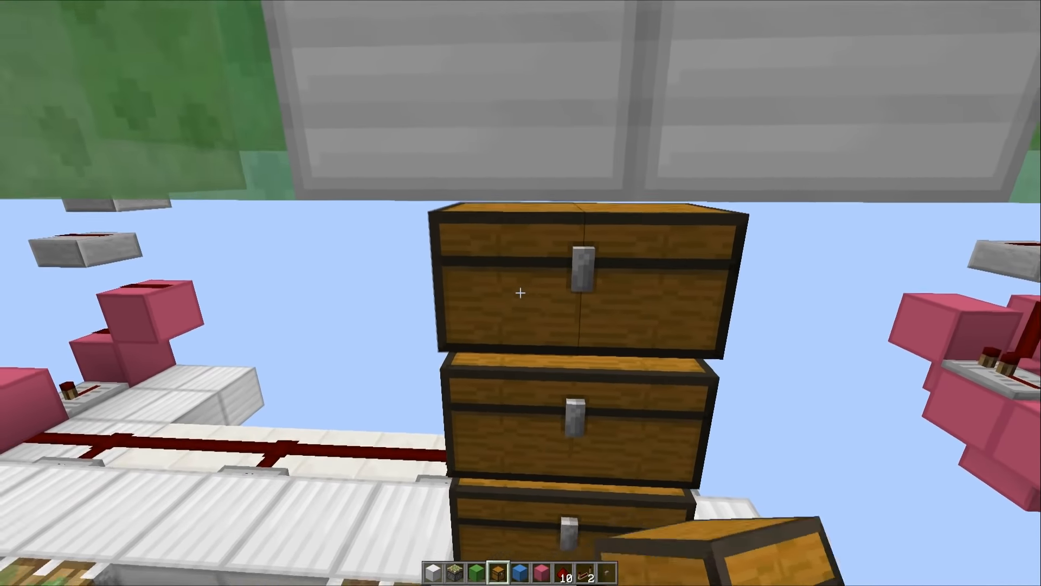
mouse_move(521, 293)
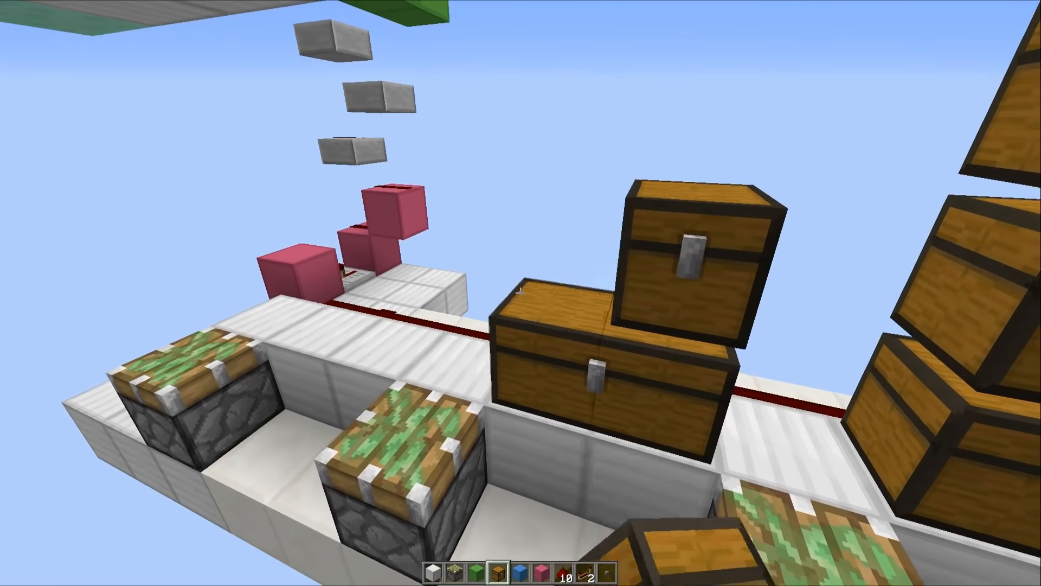
mouse_move(521, 293)
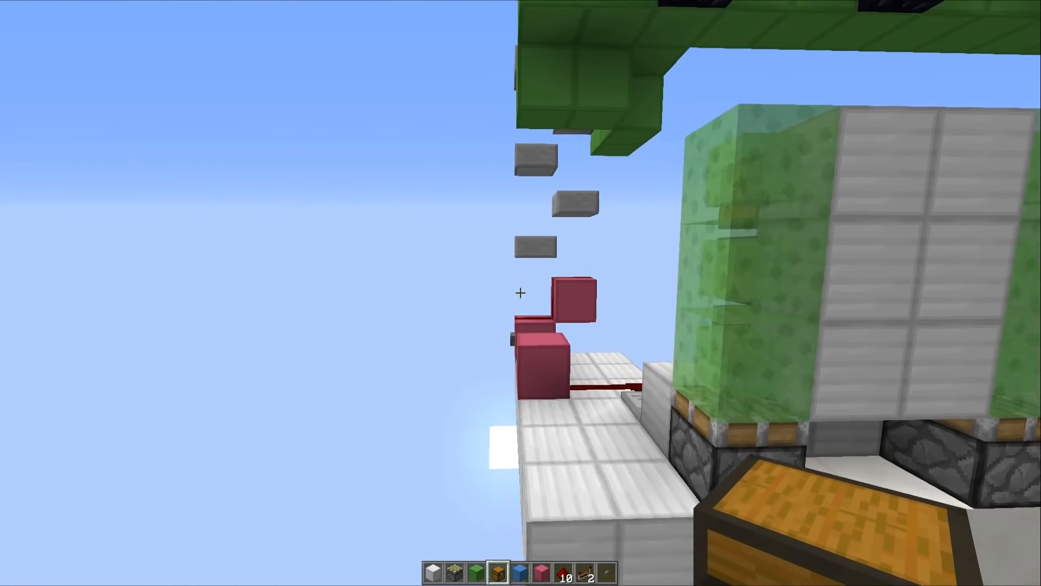
mouse_move(520, 293)
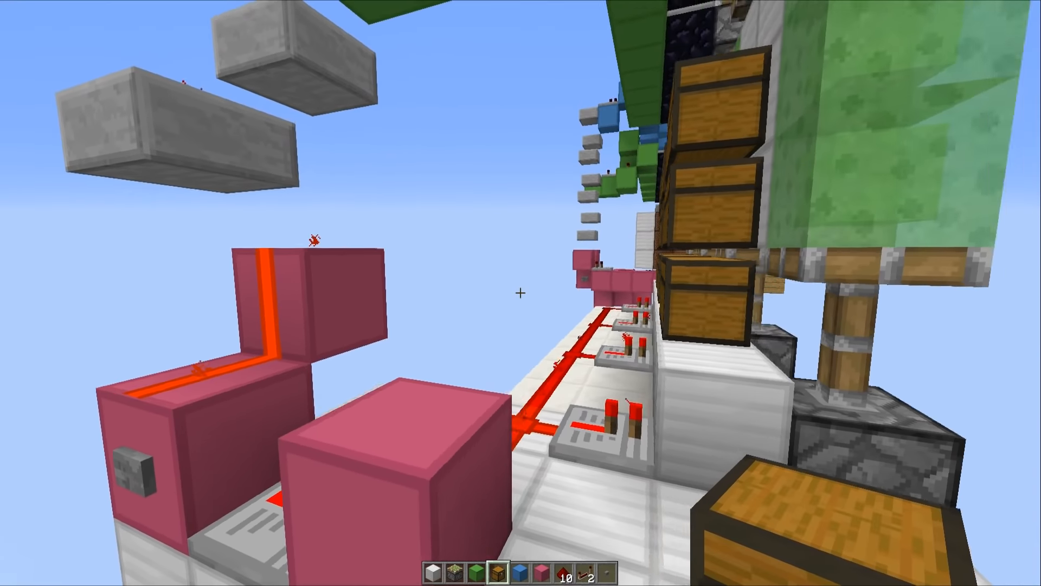
mouse_move(520, 293)
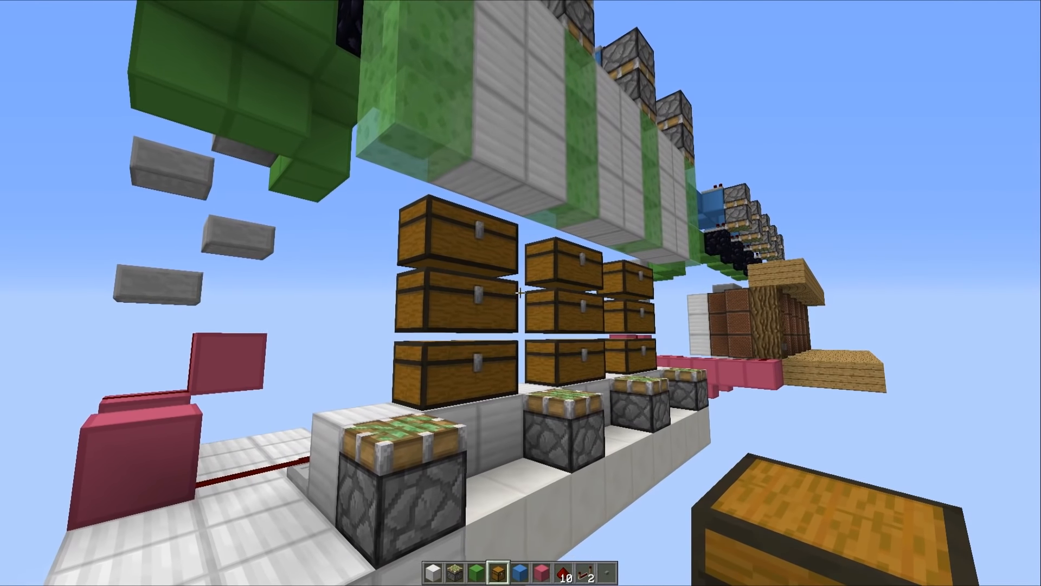